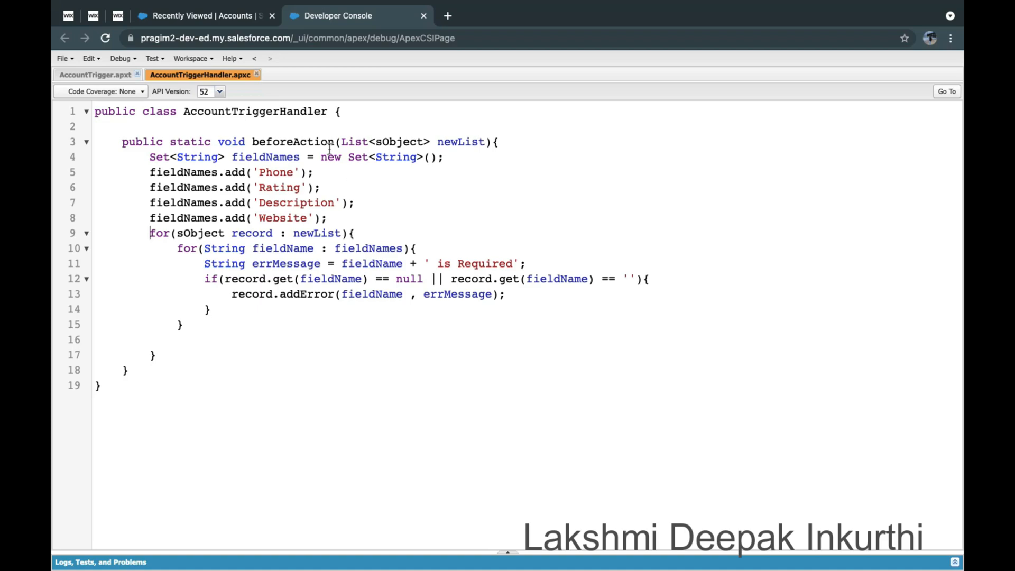
Step: Switch from the handler class to the Recently Viewed Accounts list in Lightning
left_click(207, 16)
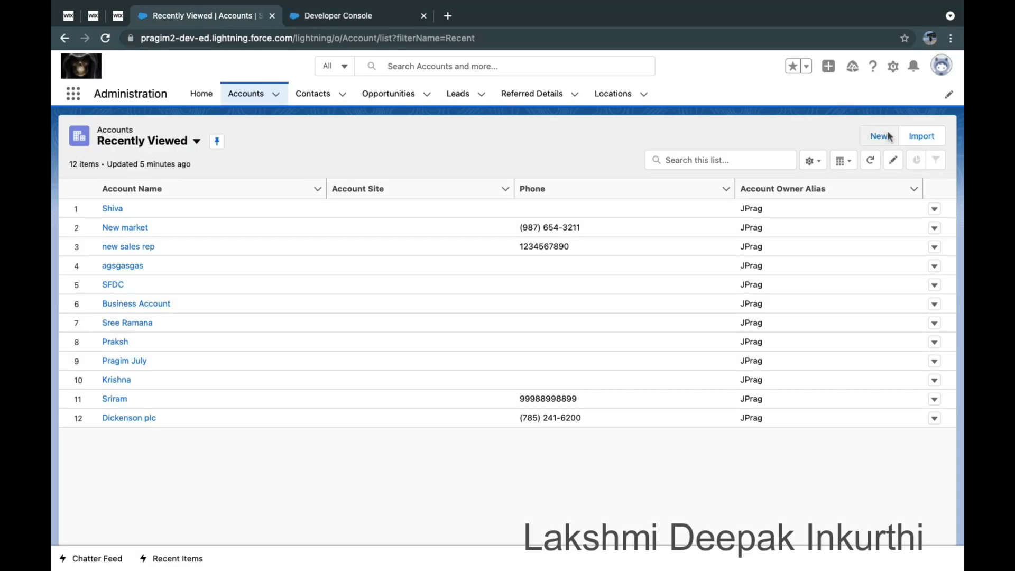
Step: Start a new Standard account and enter 'Procodingskills' as the Account Name
left_click(878, 136)
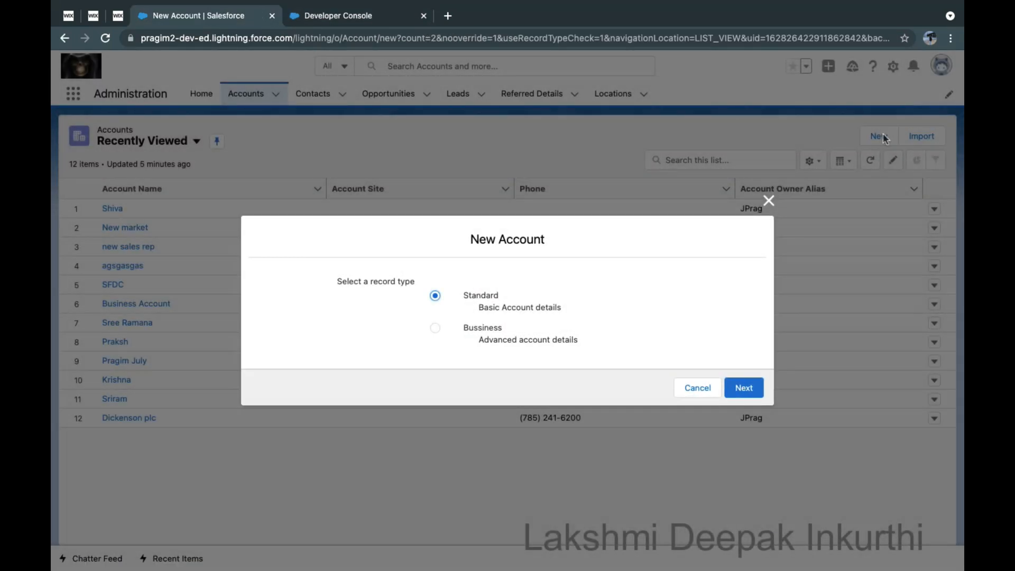
left_click(744, 388)
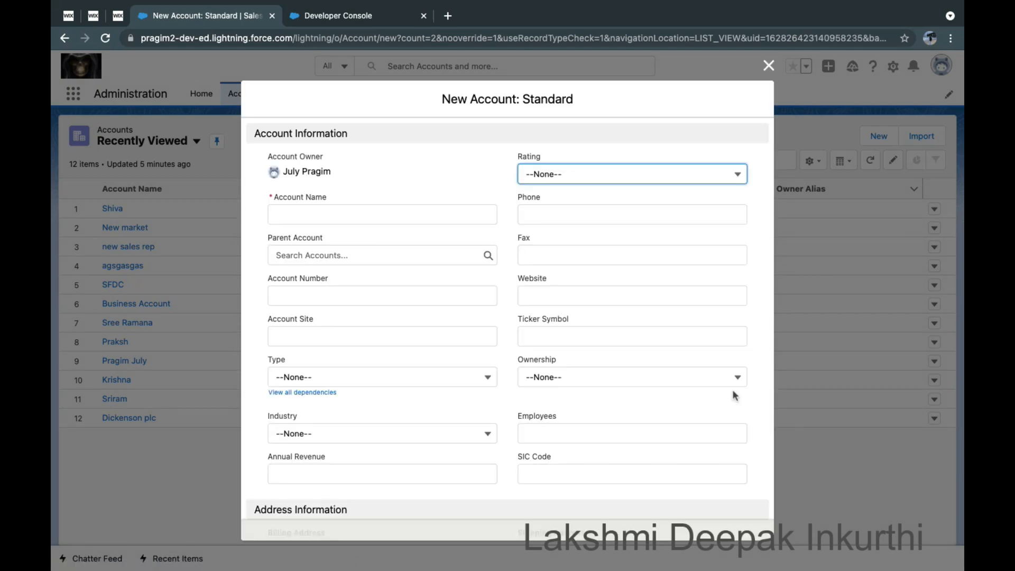
left_click(382, 215)
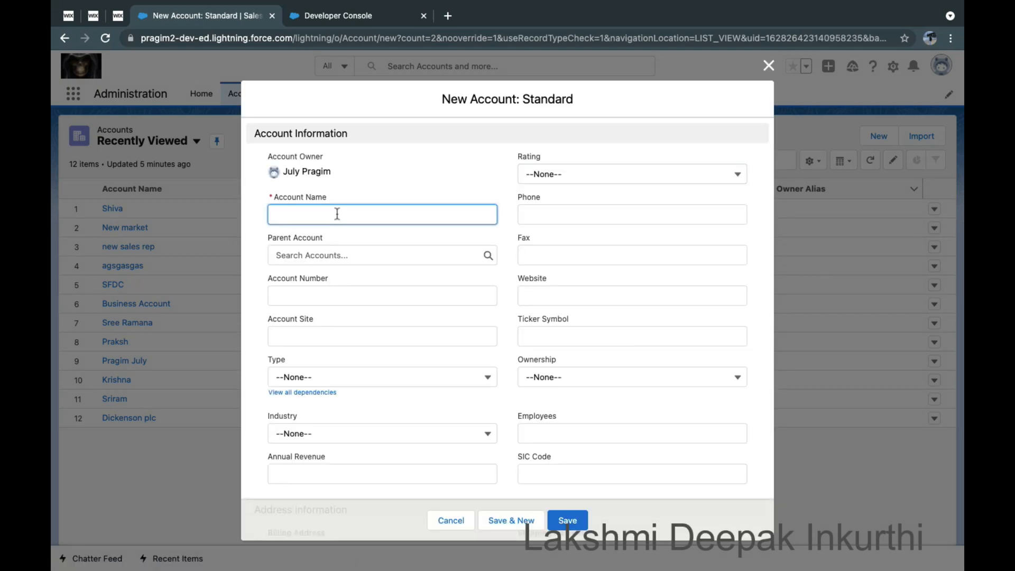
type("Procodingsk")
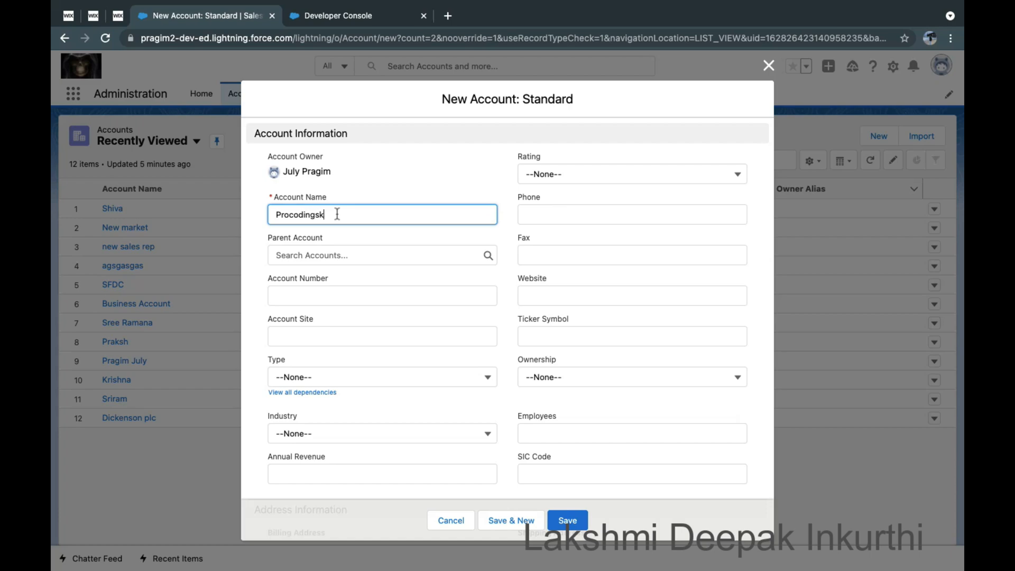
type("ills")
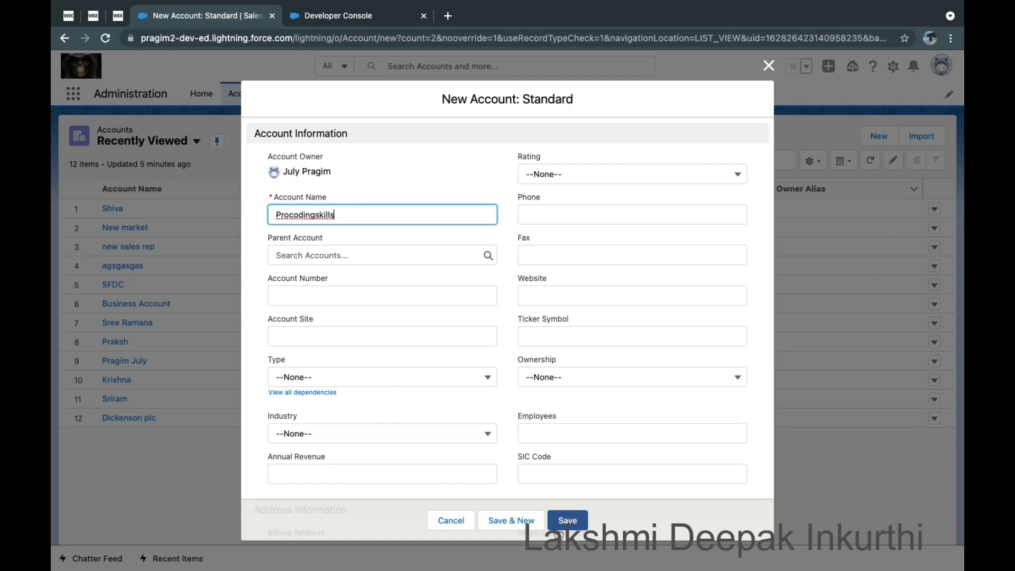
Step: Save the account and review the Rating, Phone, Website and Description required errors
left_click(567, 520)
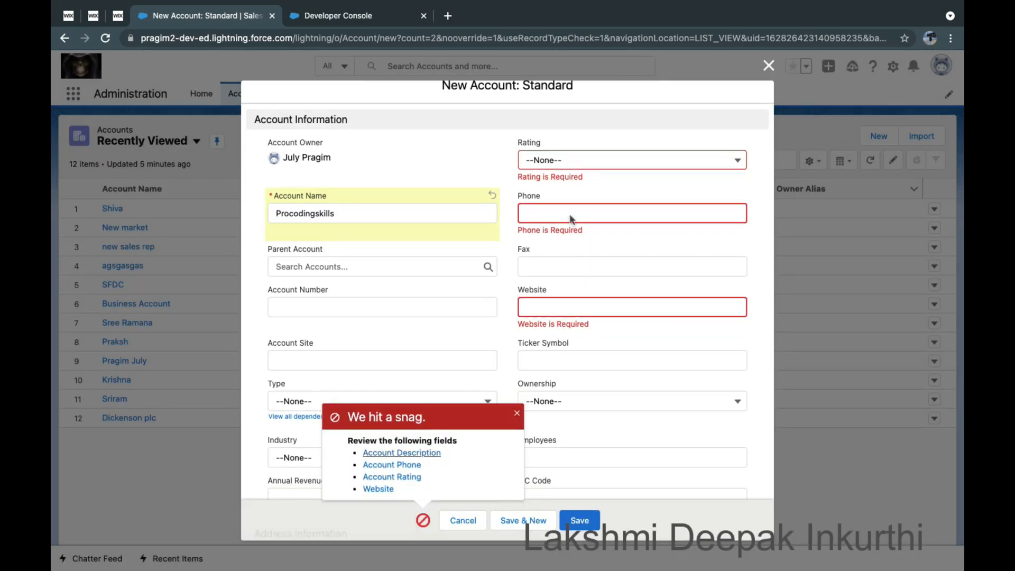
scroll("down", 3)
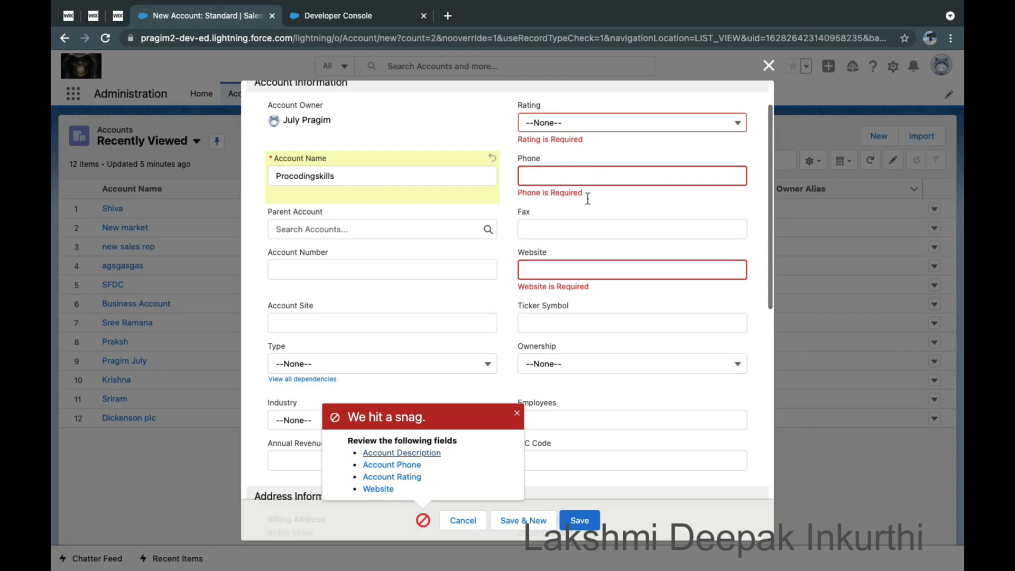
scroll("down", 3)
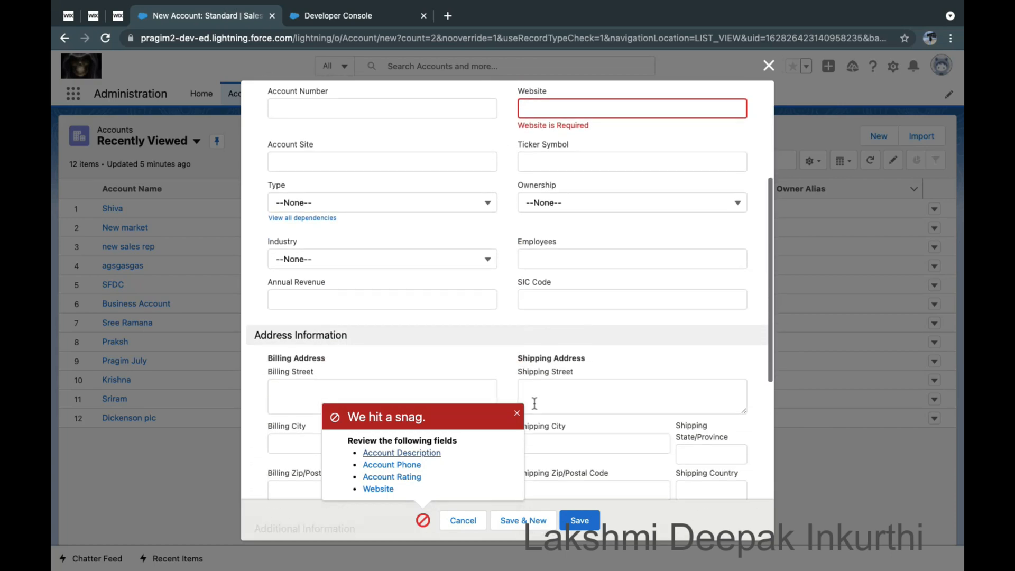
left_click(517, 413)
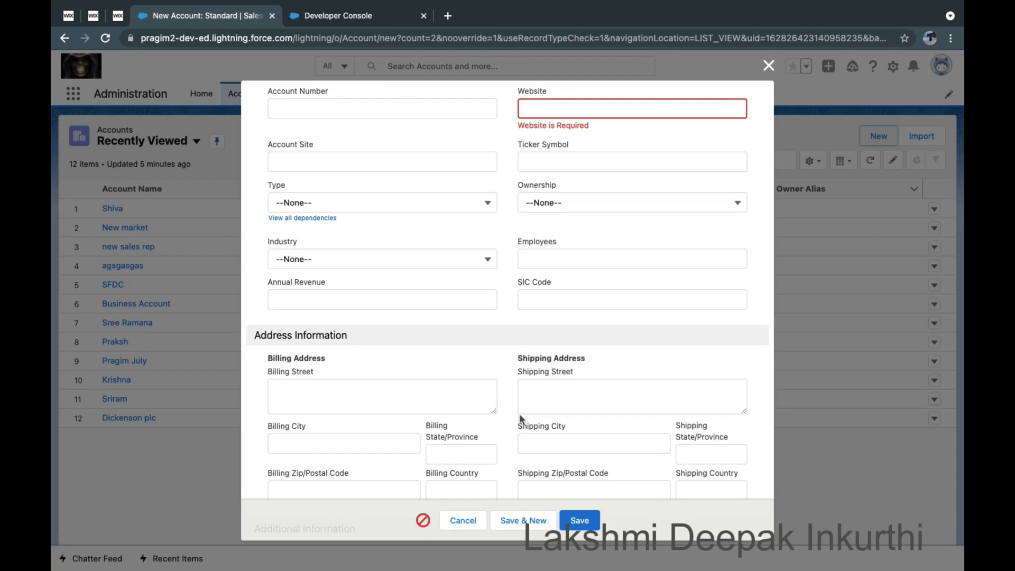
scroll("down", 3)
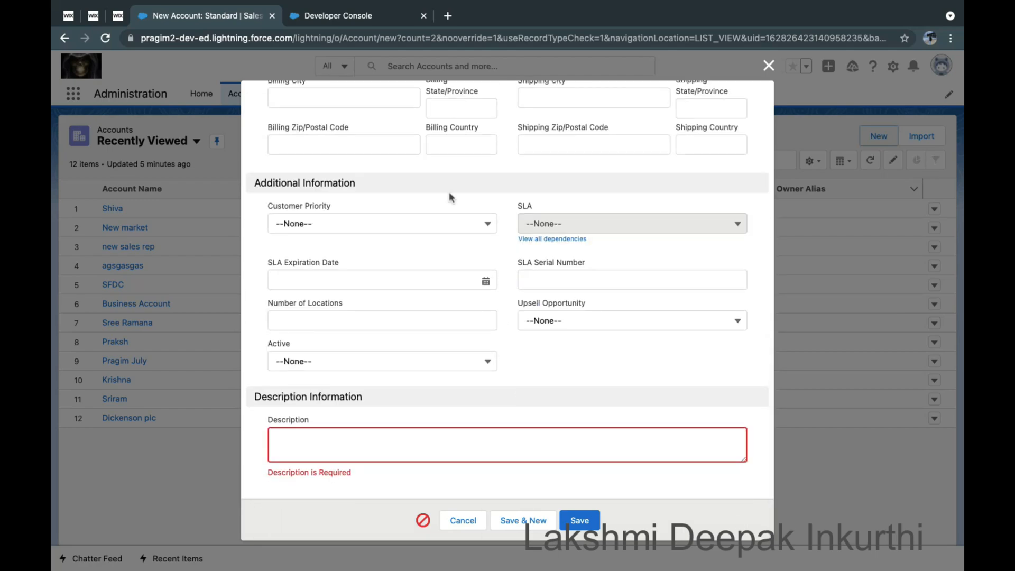
Step: Return to the AccountTriggerHandler class in Developer Console
left_click(338, 16)
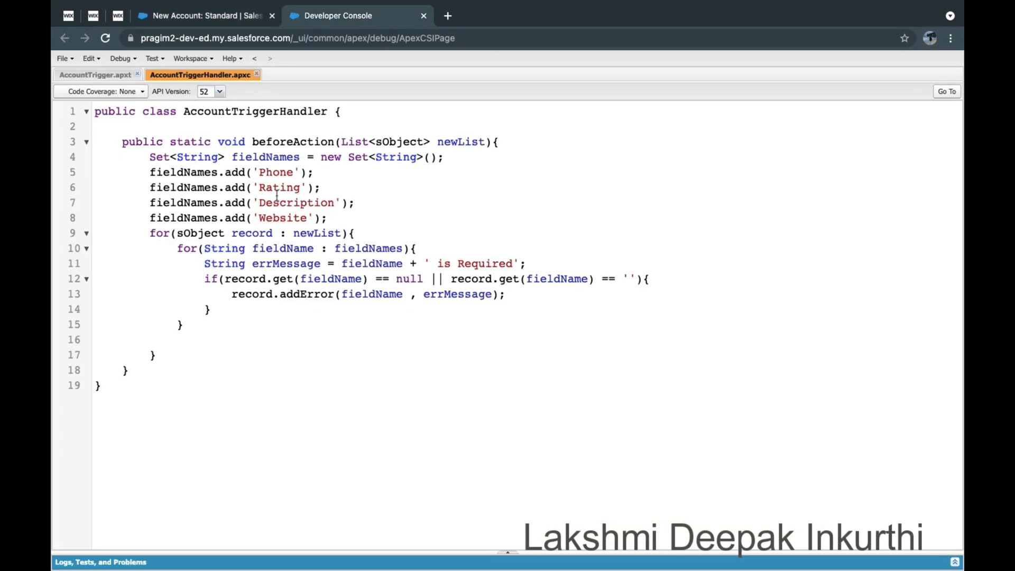
left_click(95, 74)
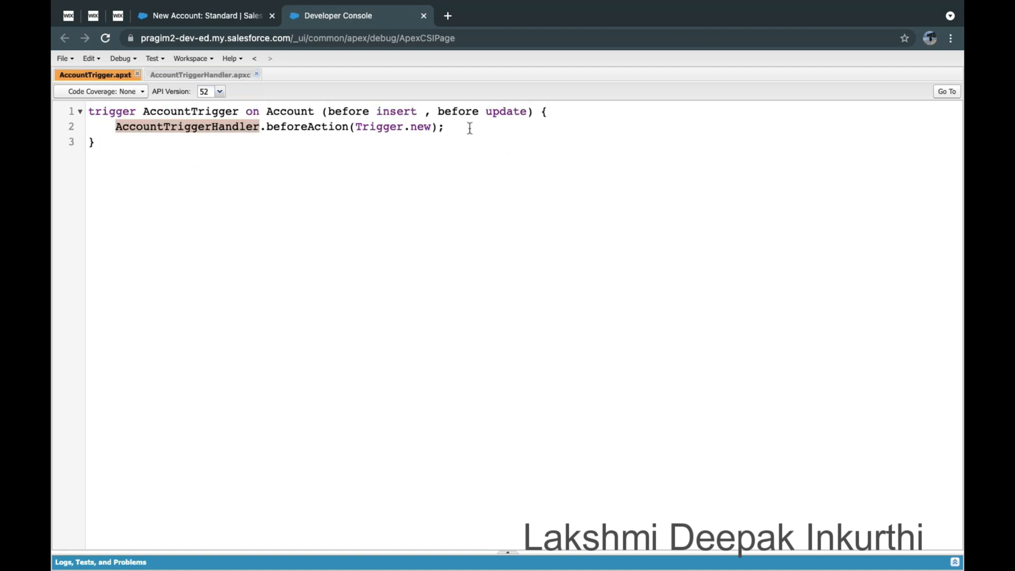
left_click(199, 74)
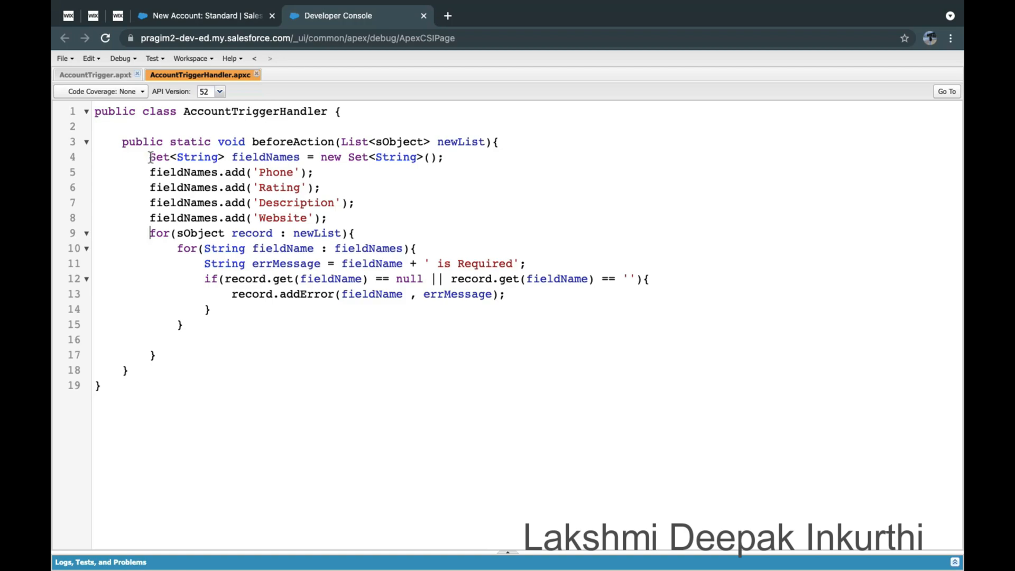
left_click_drag(150, 156, 329, 218)
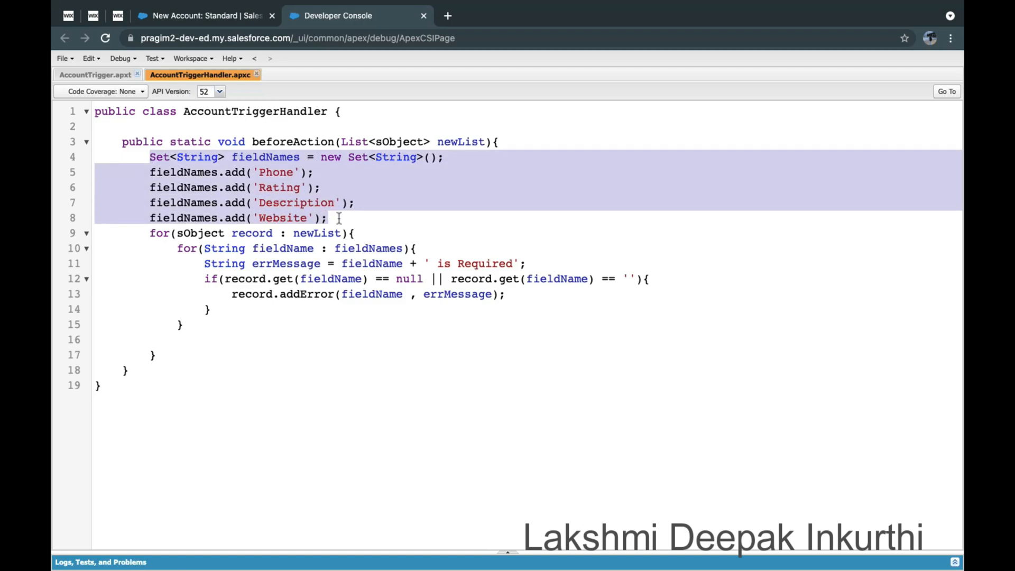
left_click(226, 253)
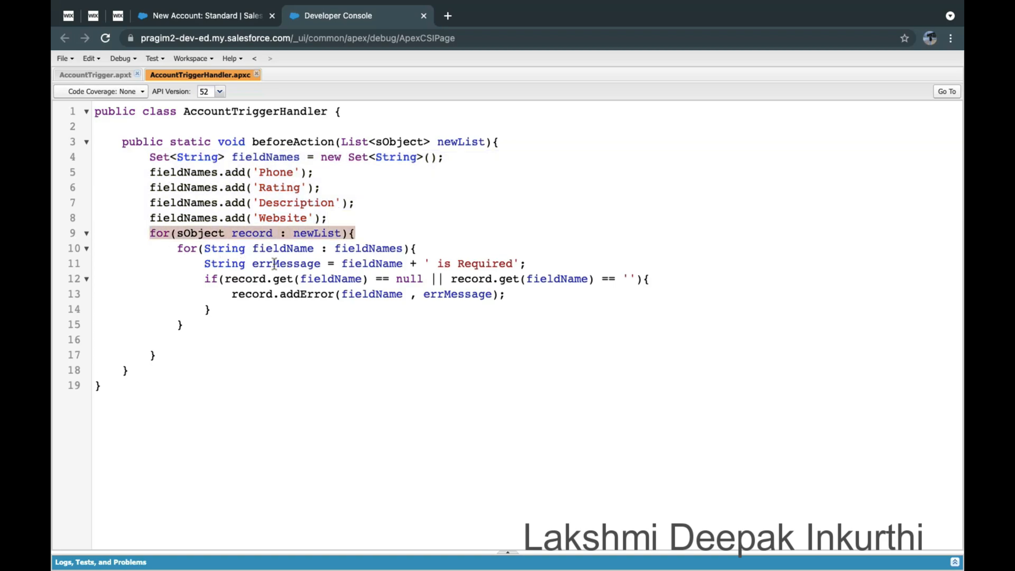
left_click(245, 294)
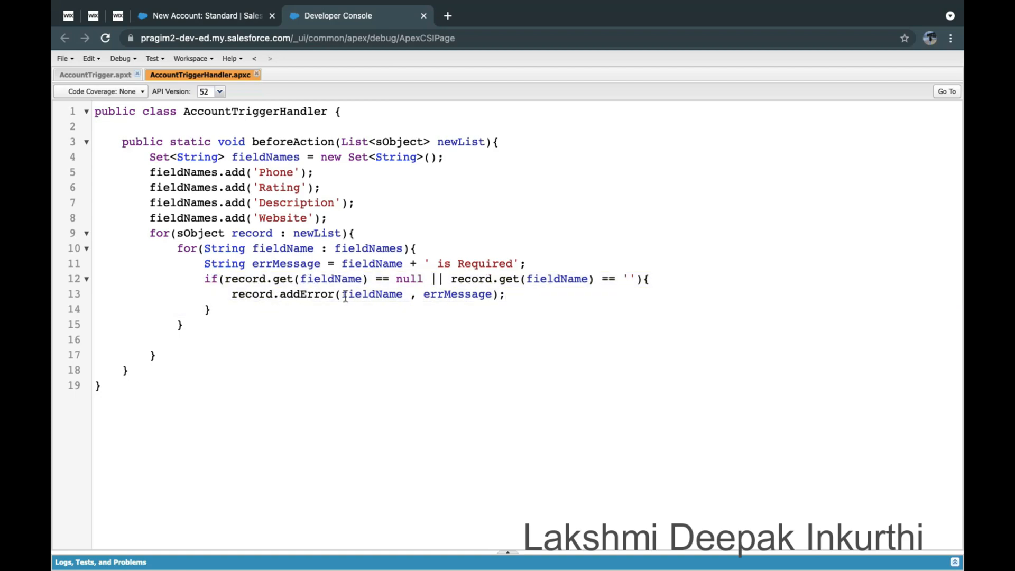
double_click(372, 294)
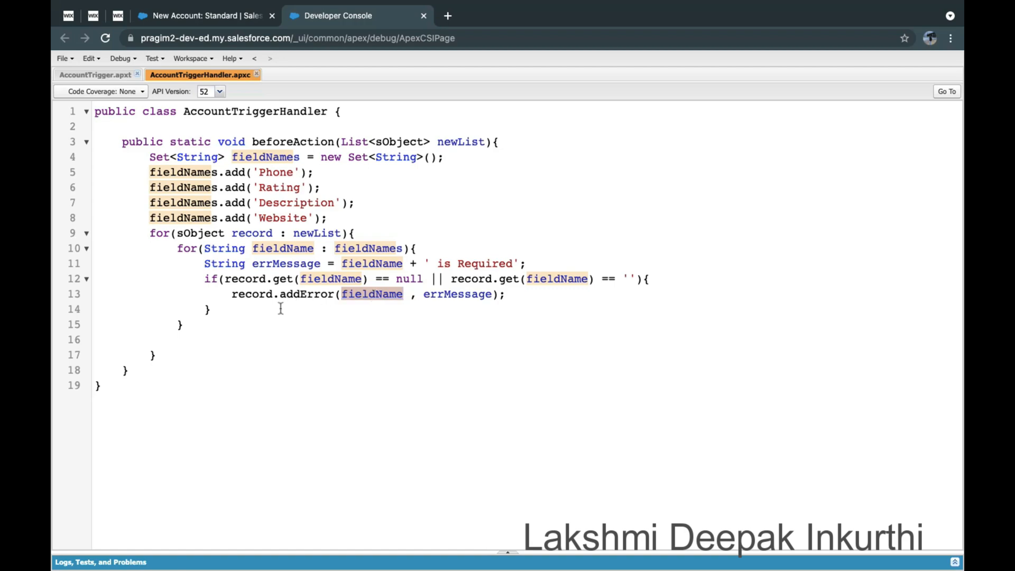
mouse_move(388, 303)
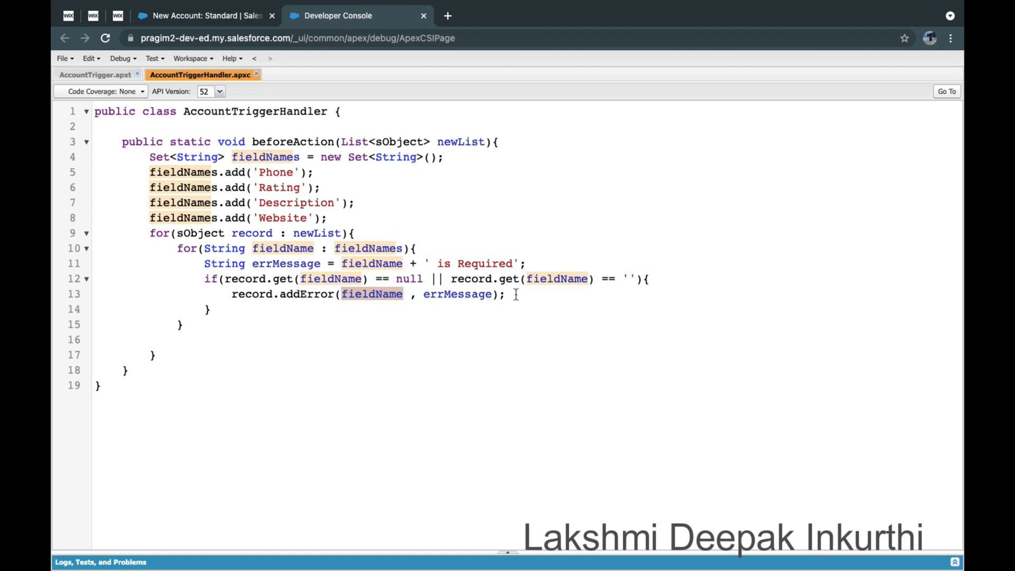
type("//")
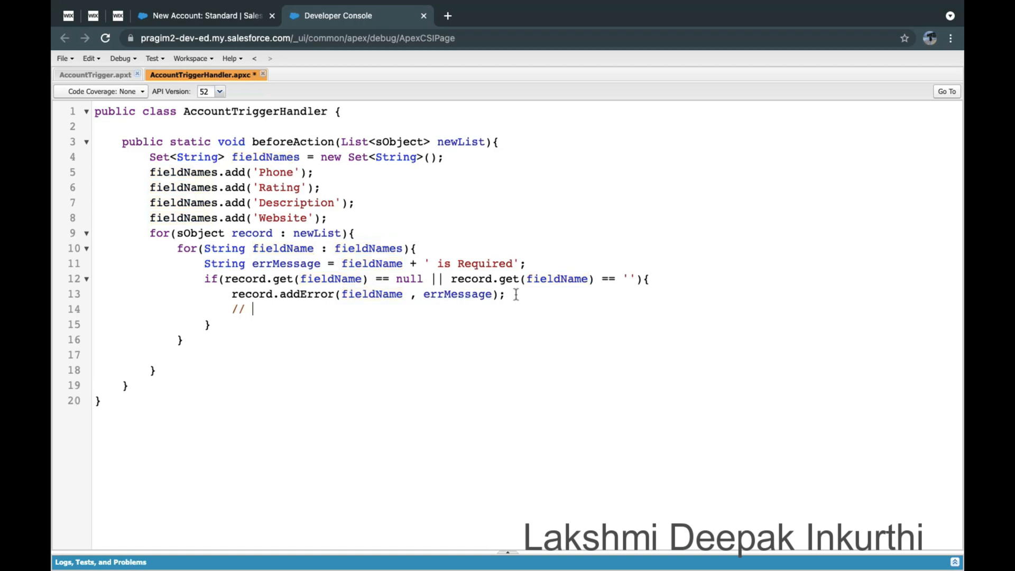
type("record.")
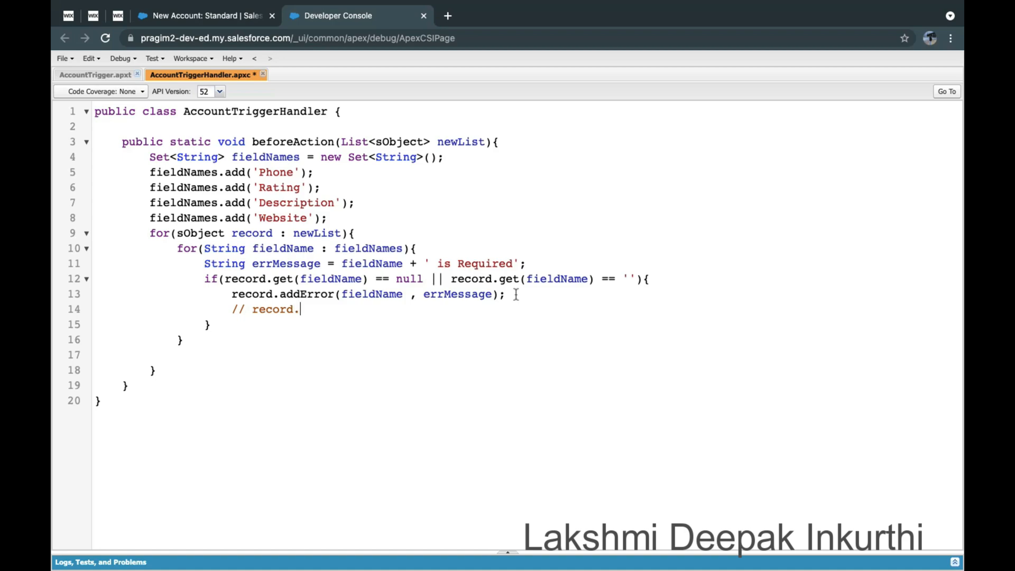
type("Name.ad")
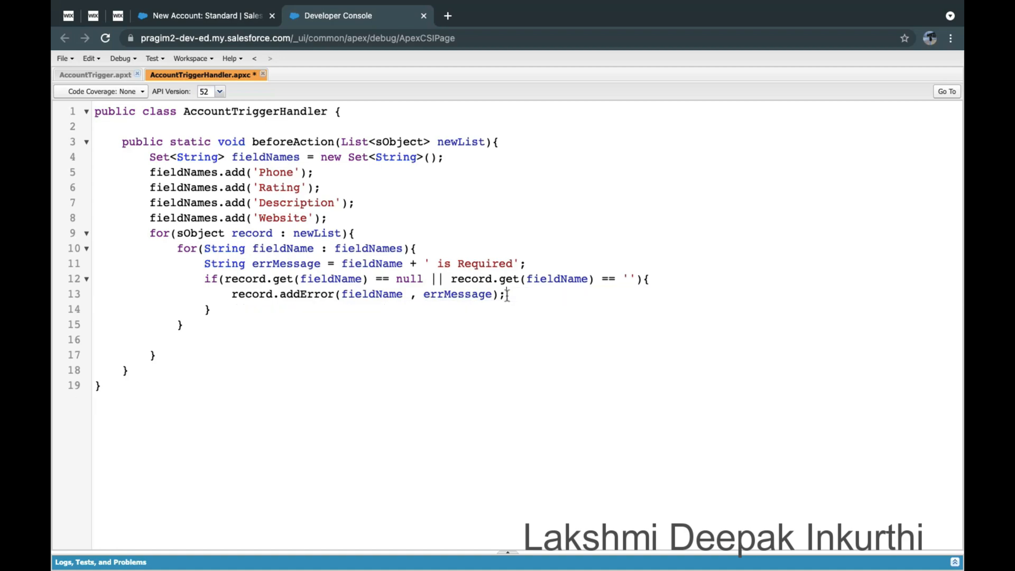
mouse_move(372, 294)
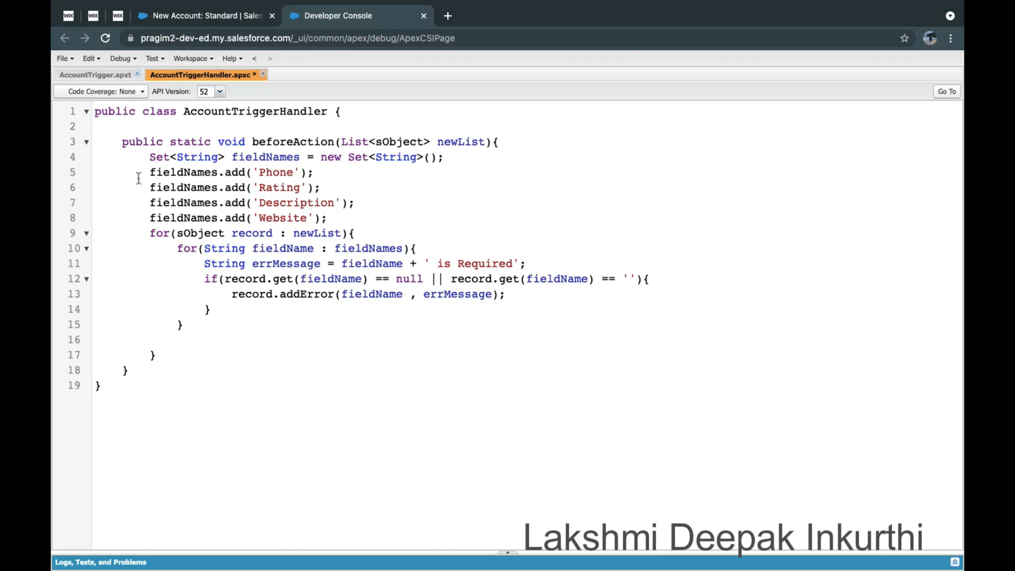
mouse_move(336, 218)
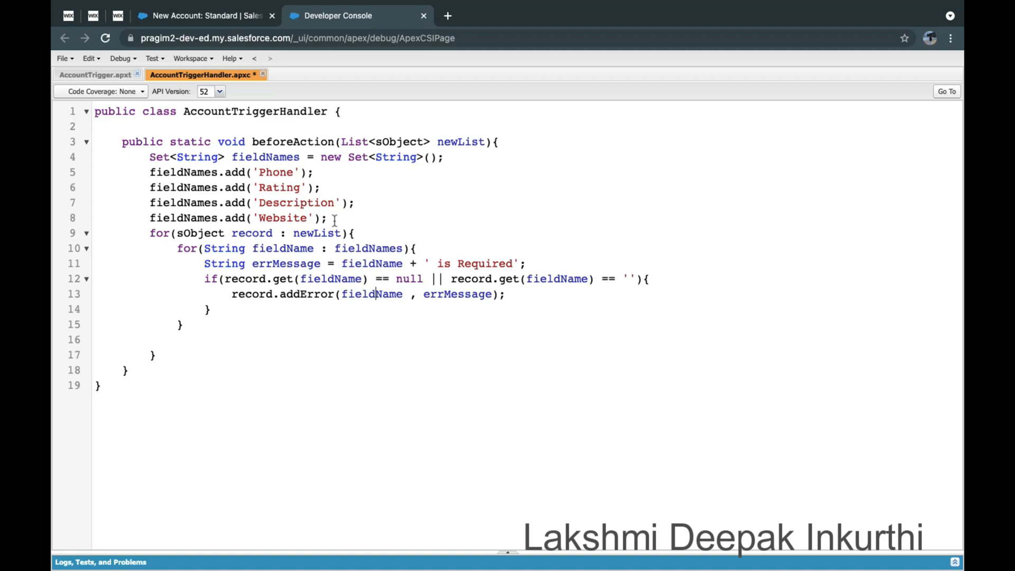
mouse_move(480, 189)
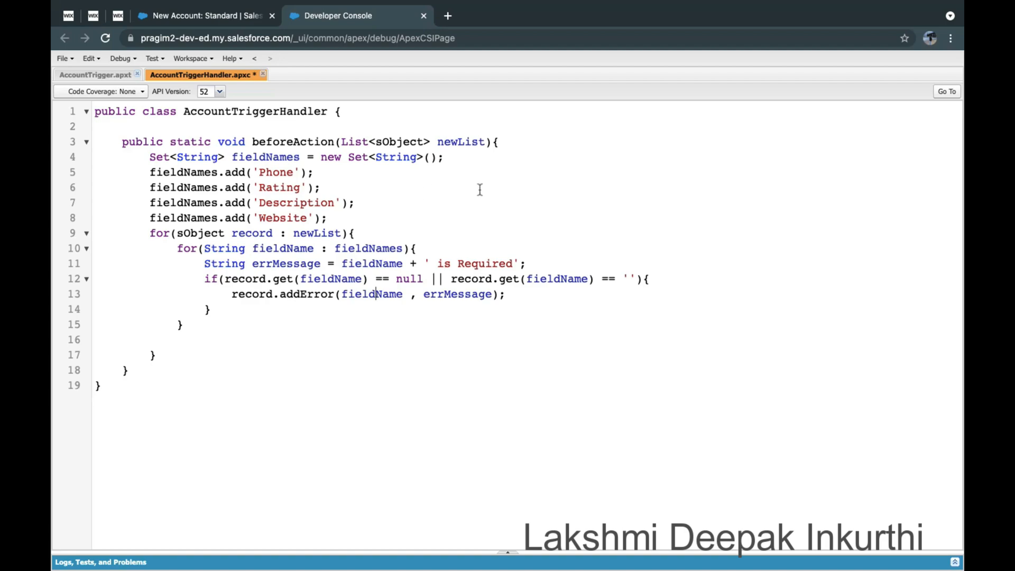